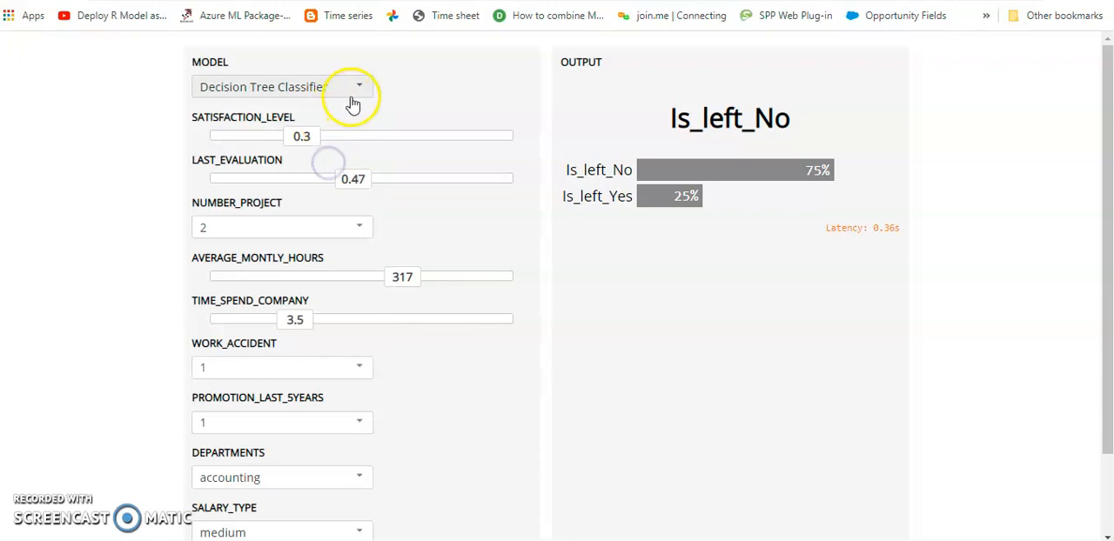
# Step: Set satisfaction level 0.46, 7 projects and 258 average monthly hours
pyautogui.moveTo(304, 135); pyautogui.dragTo(304, 136)
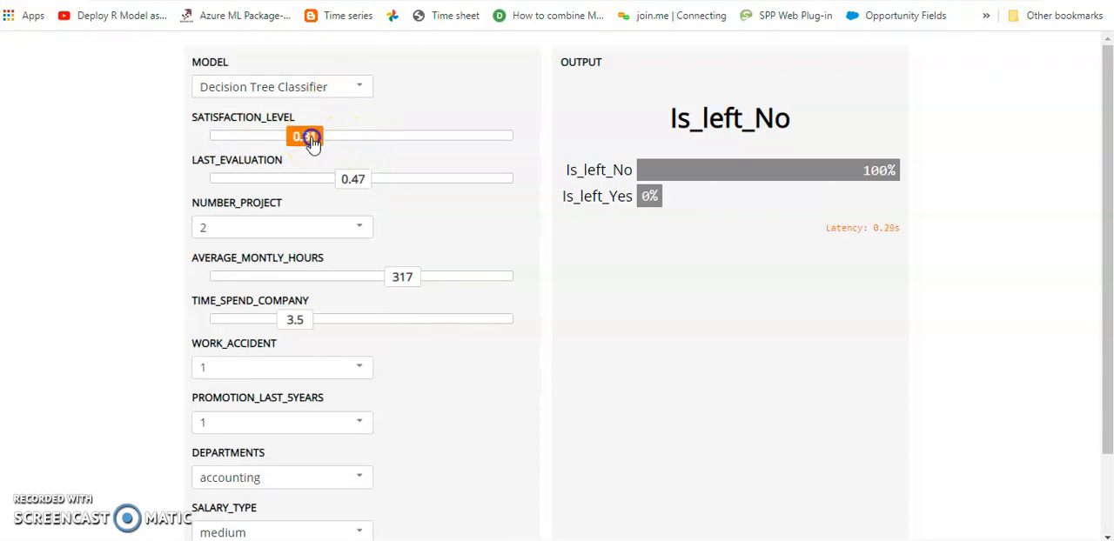
pyautogui.moveTo(305, 136); pyautogui.dragTo(329, 135)
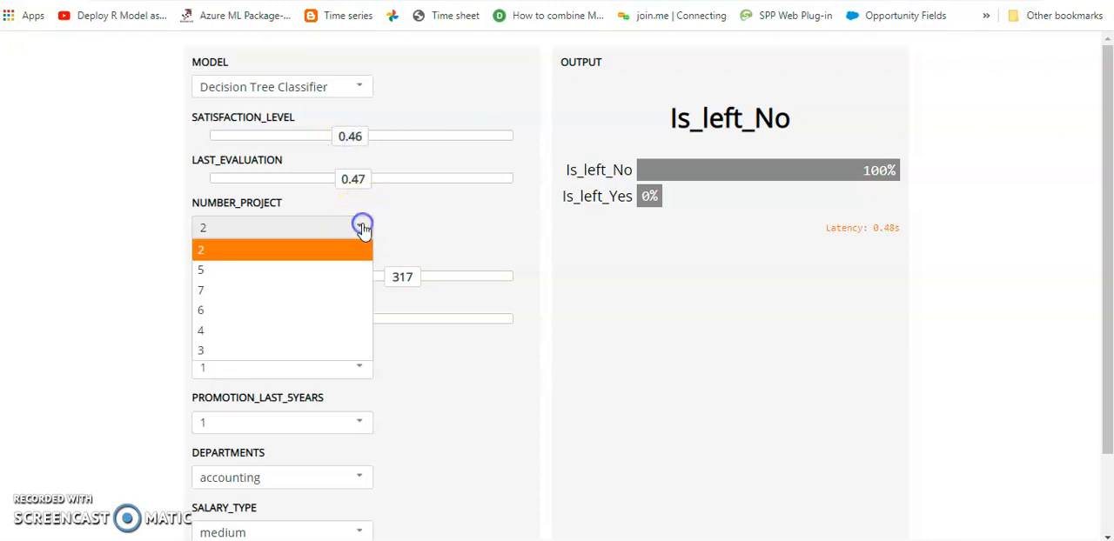
pyautogui.click(200, 289)
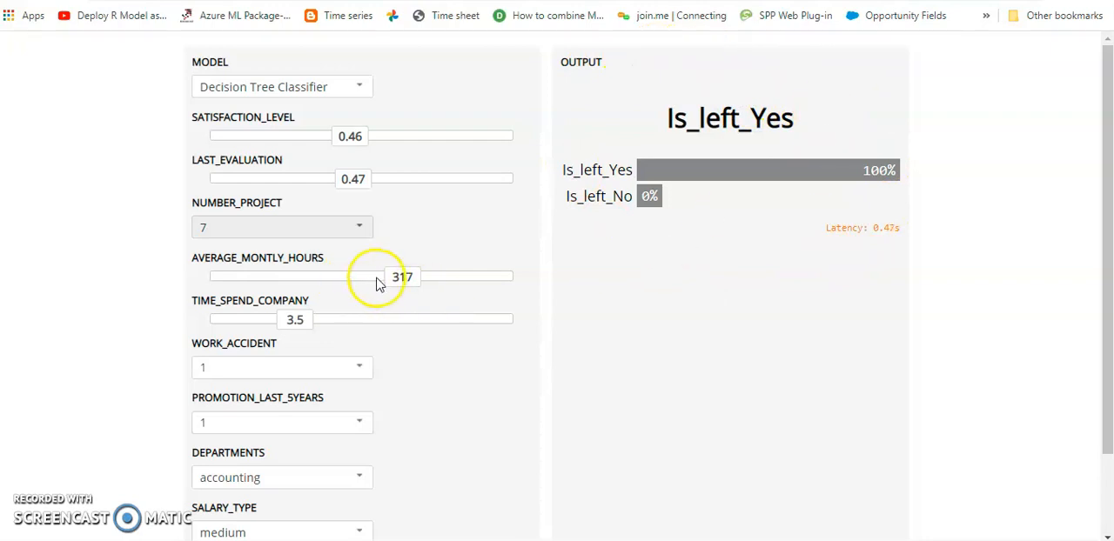
pyautogui.moveTo(396, 276); pyautogui.dragTo(359, 277)
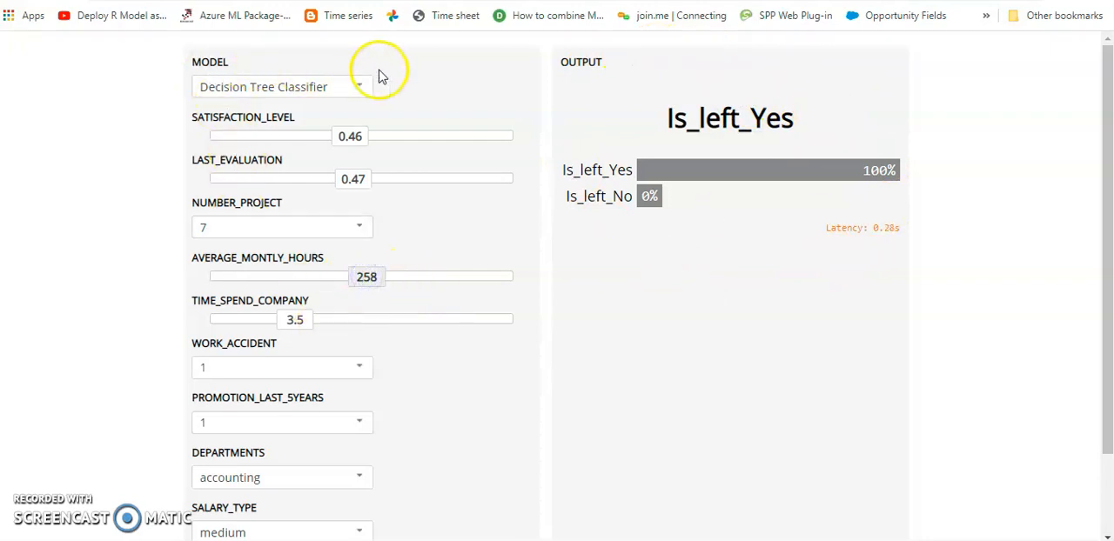
pyautogui.moveTo(388, 435)
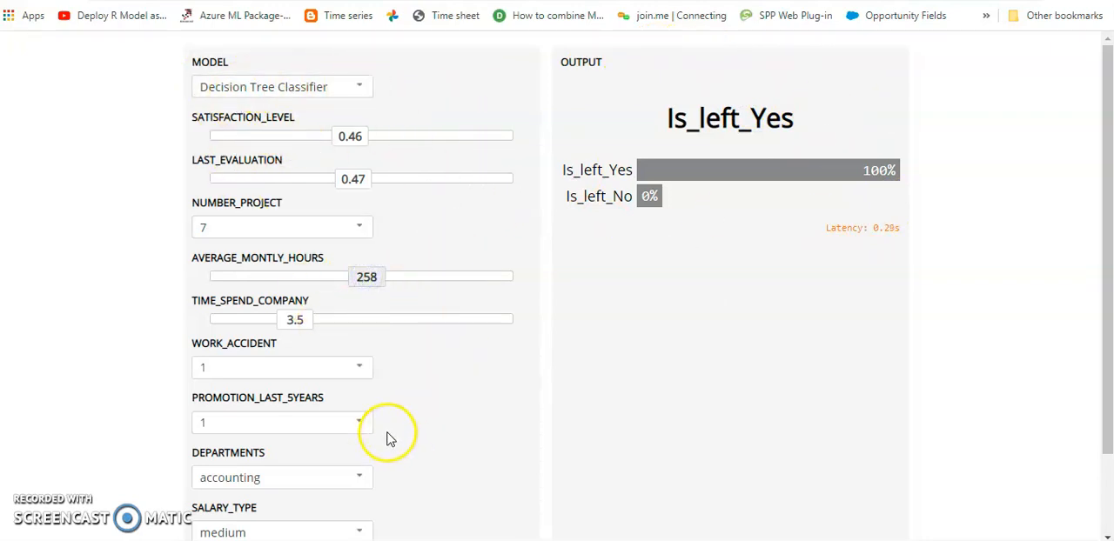
pyautogui.moveTo(667, 64)
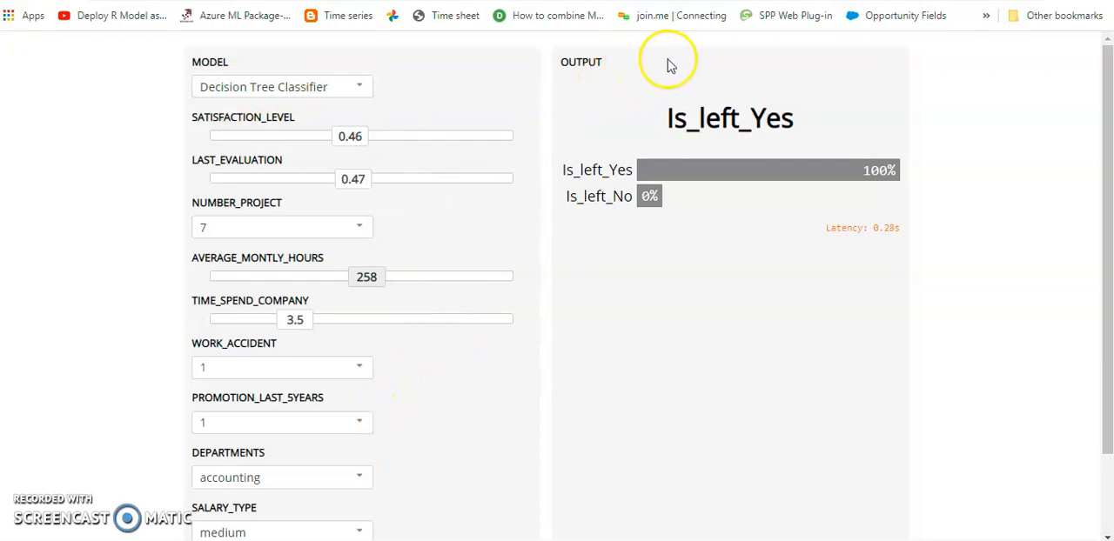
pyautogui.moveTo(669, 117)
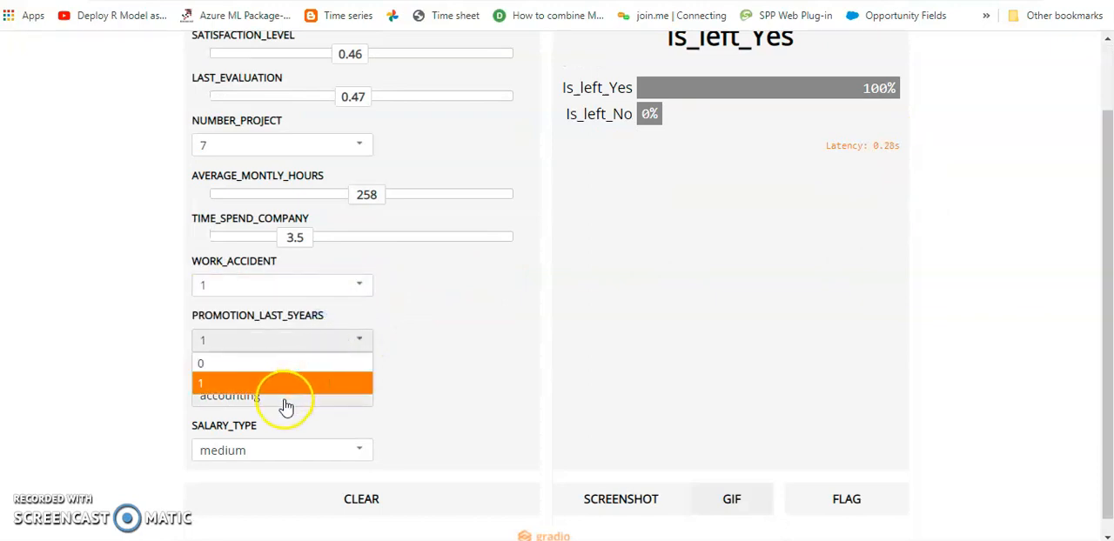
# Step: Select technical department and high salary type in the dropdowns
pyautogui.click(270, 382)
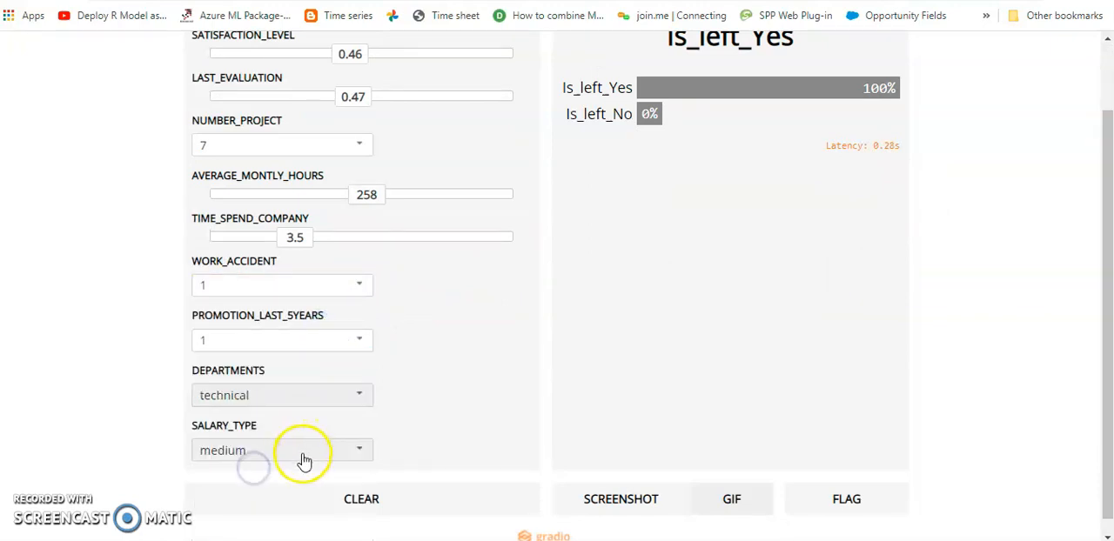
pyautogui.click(300, 450)
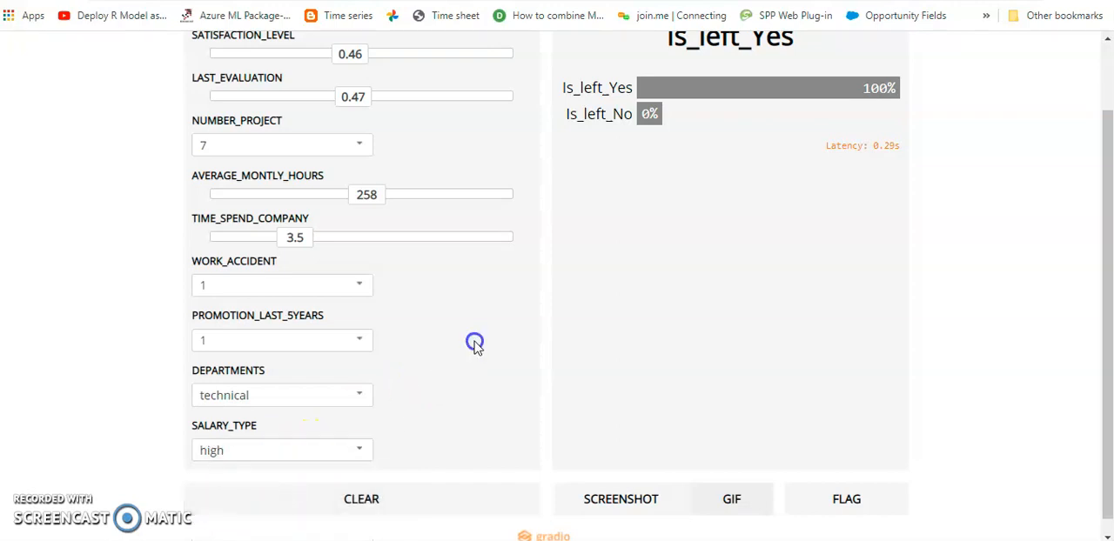